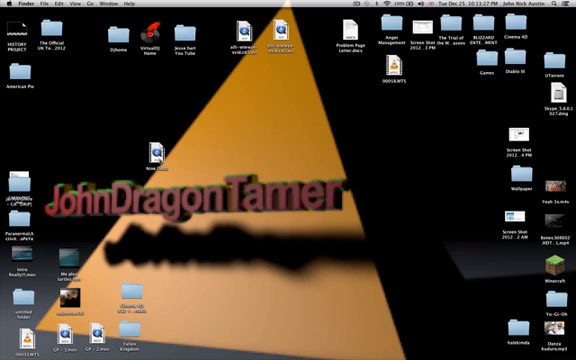
- Open the downloaded QuickTime movie file on the desktop in QuickTime Player
double_click(158, 150)
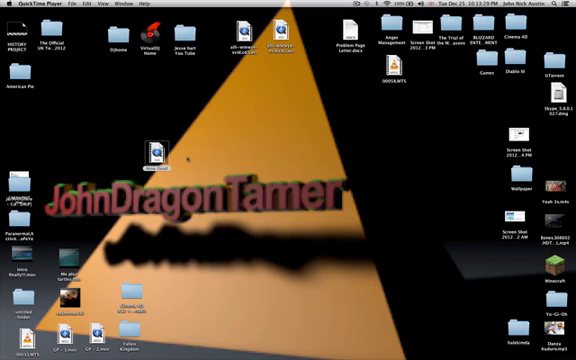